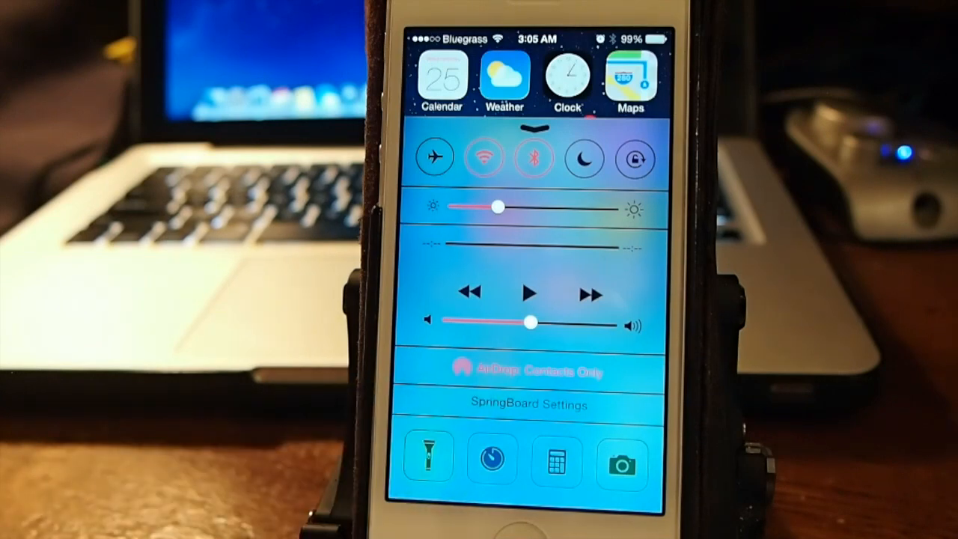
# - Open the SpringBoard Settings panel from Control Center, listing Parallax, Folders and Icon Animations
pyautogui.click(530, 404)
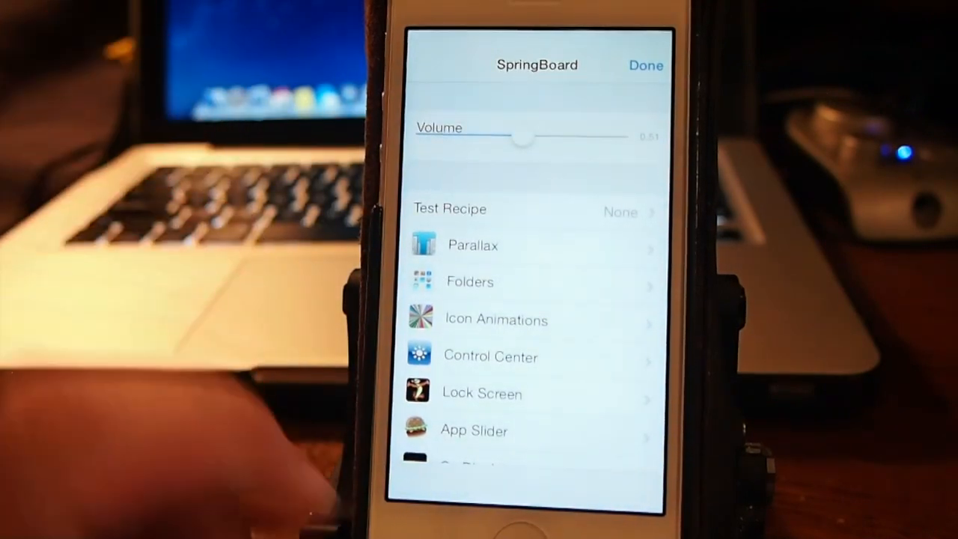
pyautogui.click(471, 281)
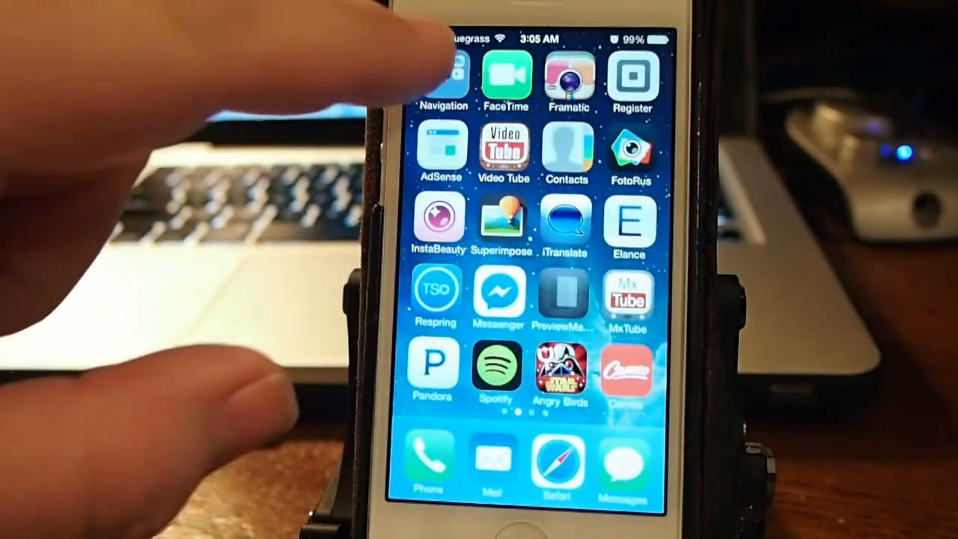
pyautogui.click(443, 78)
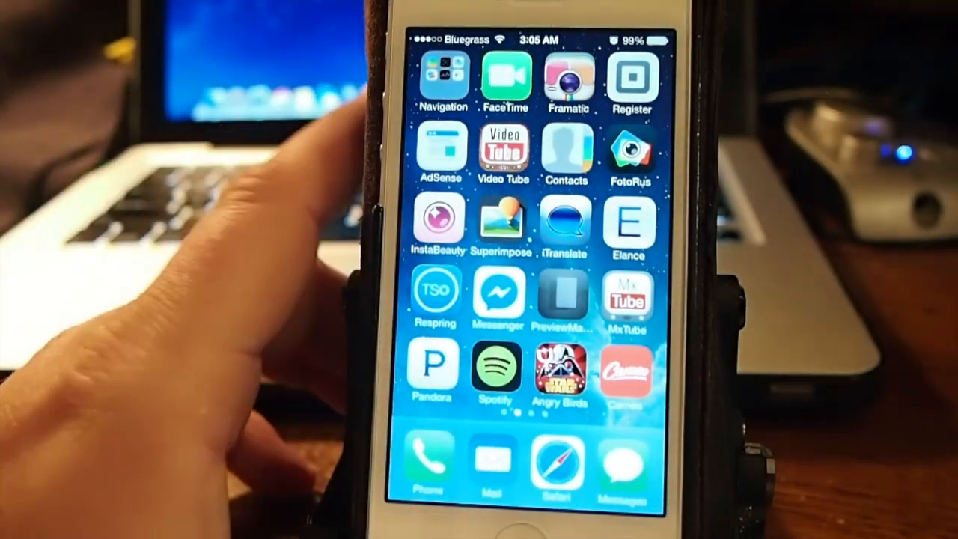
# - In Animation Overrides, drag the Slow Factor slider to its fastest value
pyautogui.hscroll(-3)
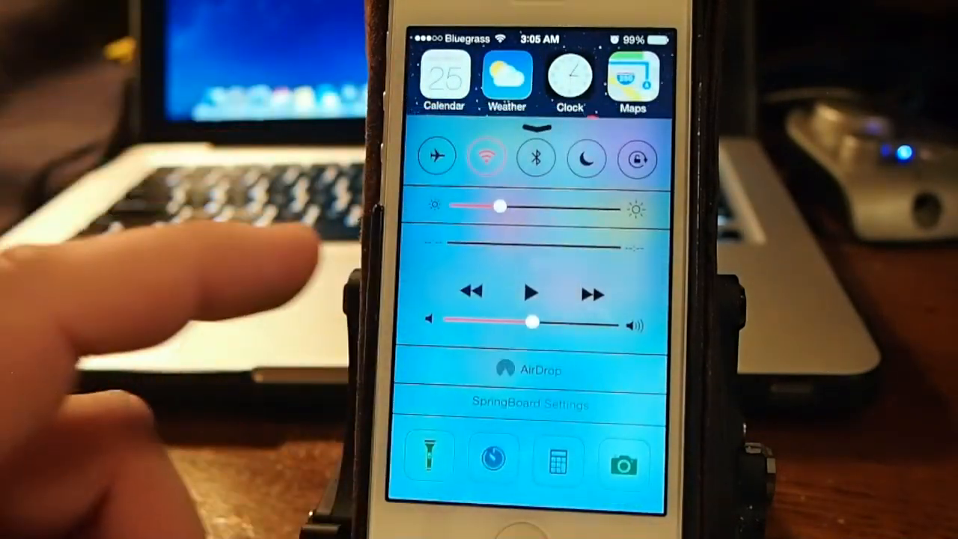
pyautogui.click(530, 405)
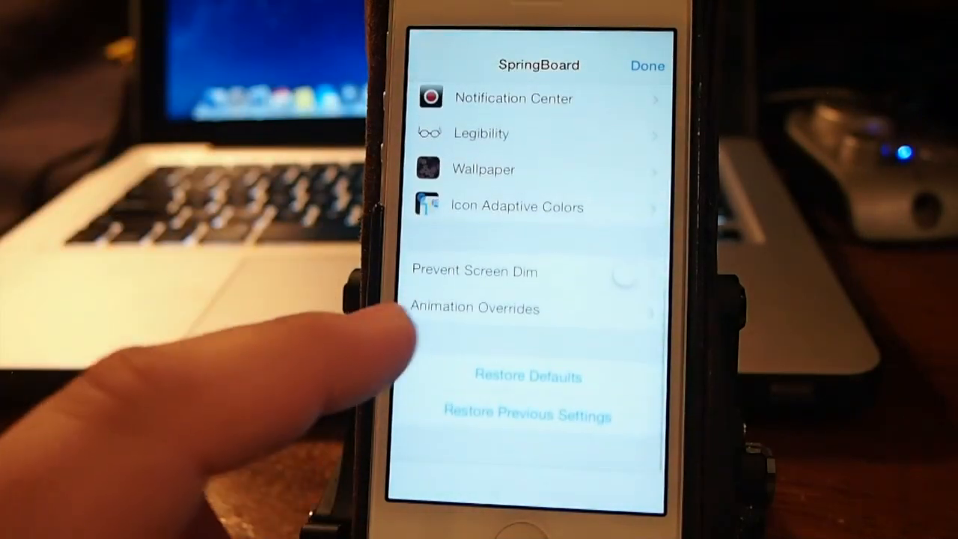
pyautogui.click(475, 308)
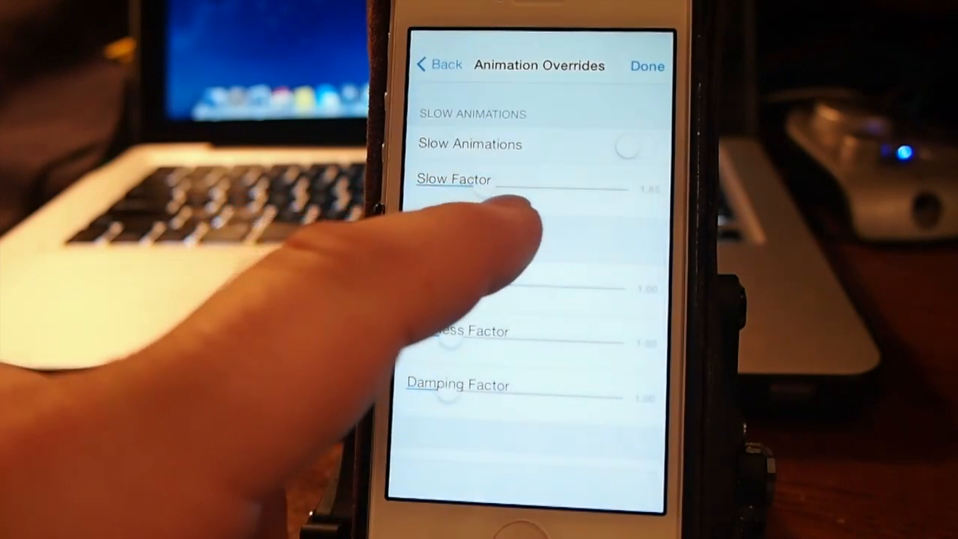
pyautogui.moveTo(464, 191); pyautogui.dragTo(524, 191)
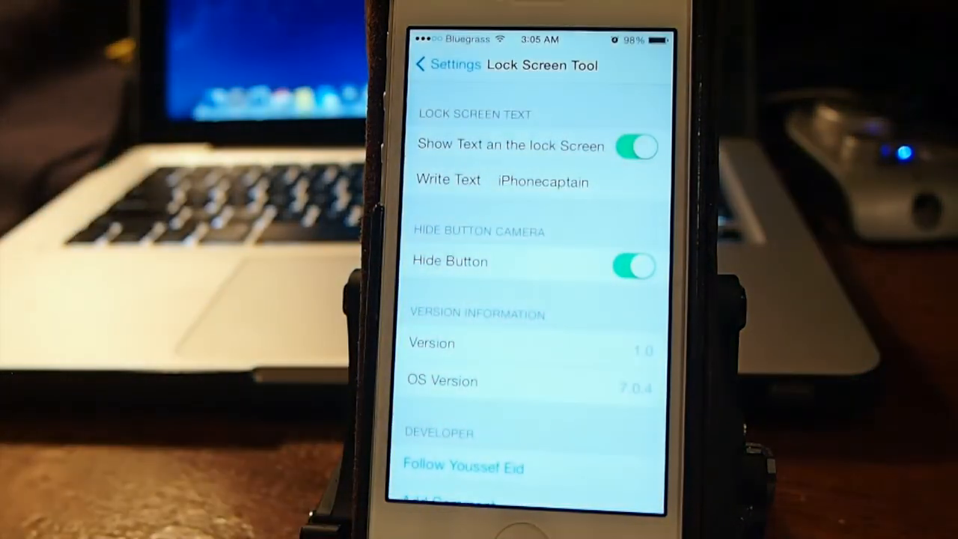
# - Show the Lock Screen Tool page with lock screen text and hidden camera options
pyautogui.click(432, 64)
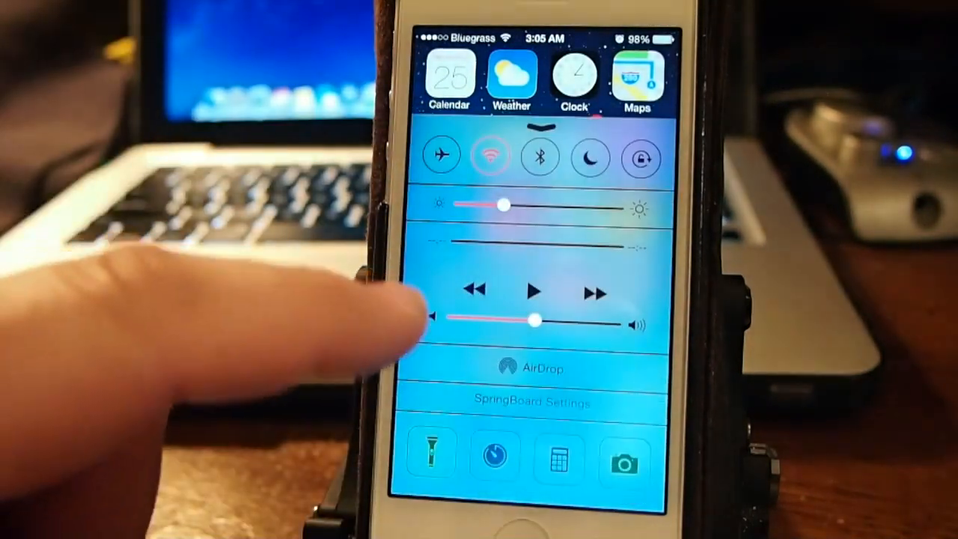
# - Dismiss Control Center, visit the Settings app list, and return to the home screen
pyautogui.click(533, 402)
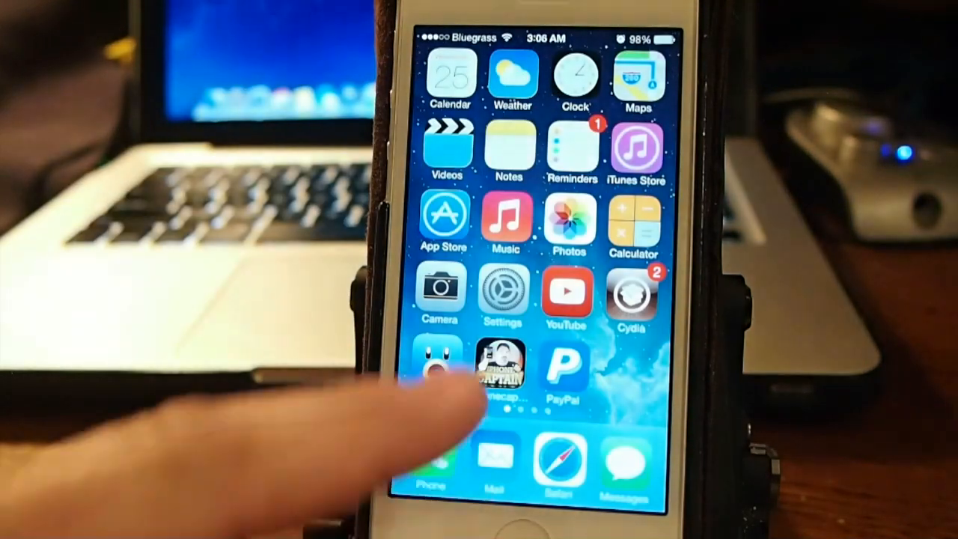
pyautogui.click(503, 292)
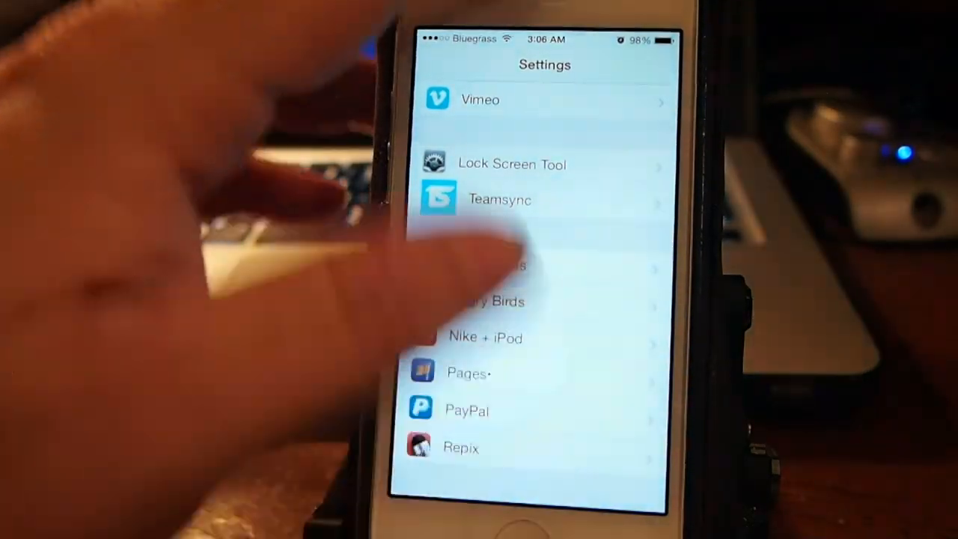
pyautogui.press('home')
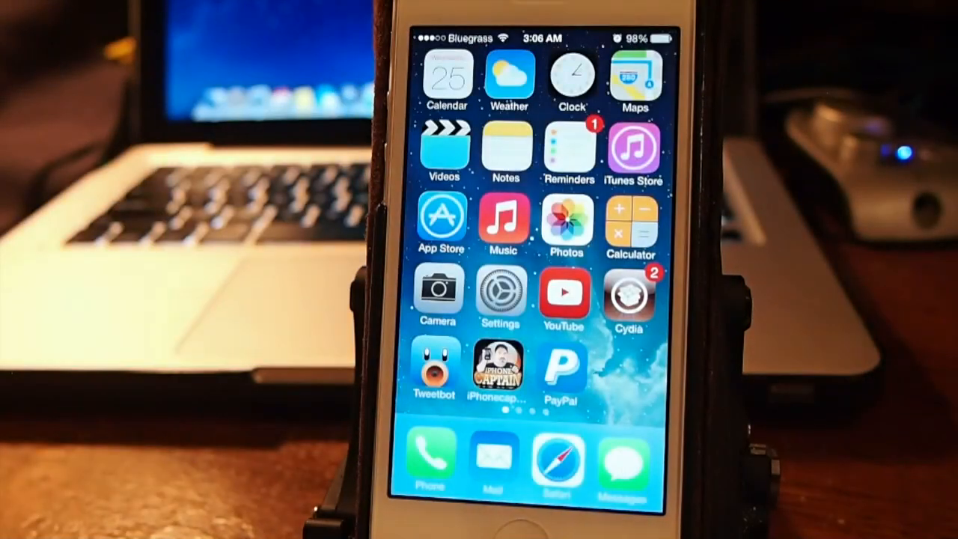